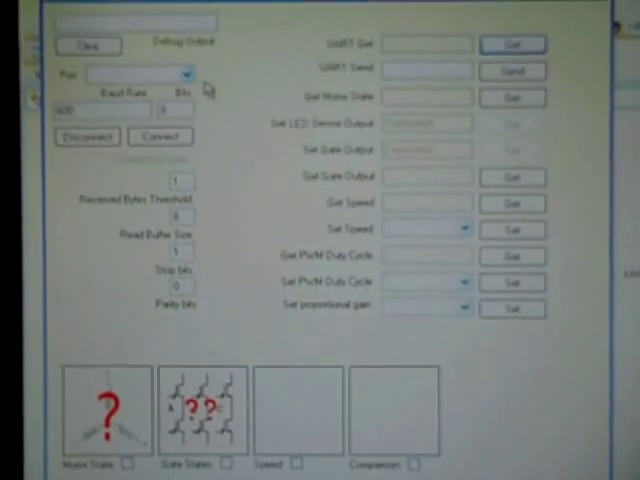
Step: Expand the Port dropdown to list the available COM ports
left_click(188, 74)
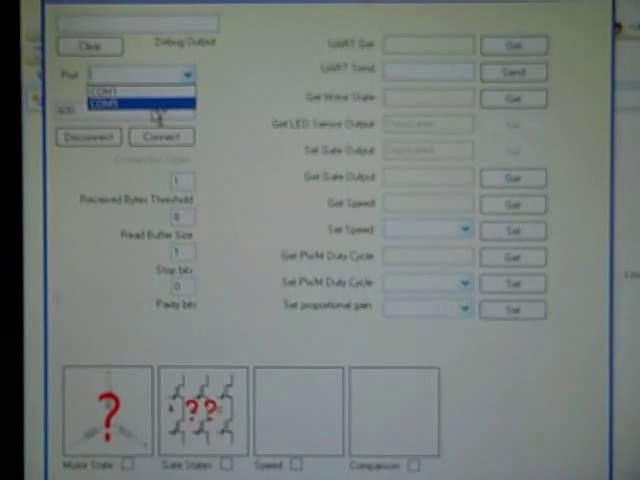